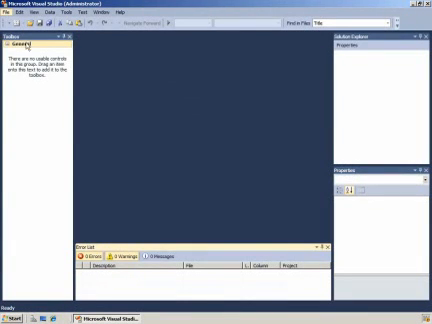
Step: Start a new project from the File menu and select Empty SharePoint Project under SharePoint 2010
click(12, 12)
text(Alerter)
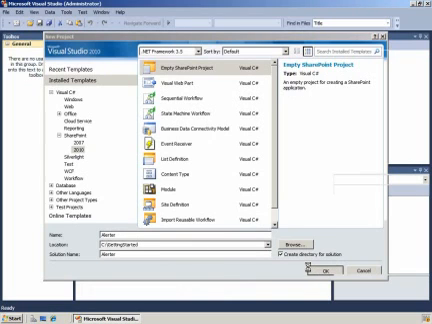
Step: Confirm the New Project dialog to create the empty SharePoint project and reach the Customization Wizard
click(312, 270)
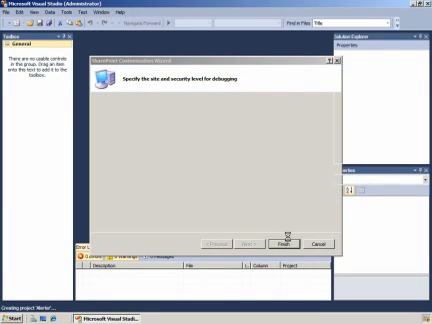
Step: Finish the SharePoint Customization Wizard and bring up the project's context menu in Solution Explorer
click(284, 244)
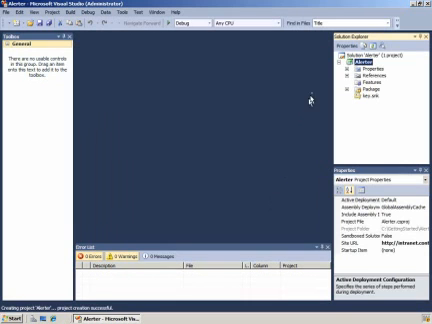
right_click(356, 64)
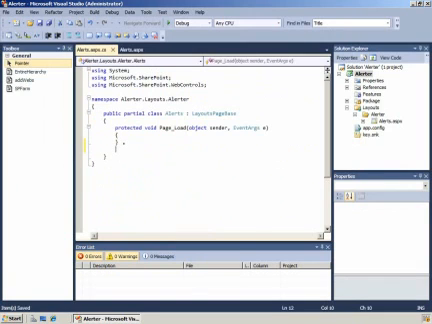
Step: Write two empty protected void button click handlers taking (object sender, EventArgs e)
text(protected)
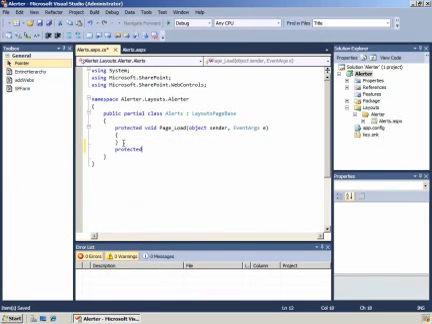
text(void EnableAll(object sender, EventArgs e)
text(using(SPWeb thisWeb)
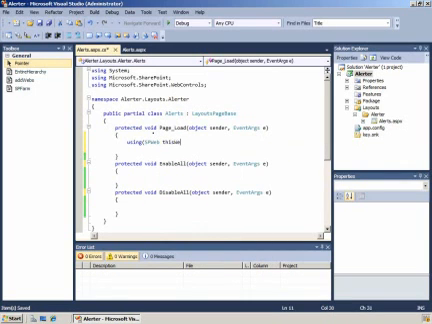
Step: Write Page_Load using SPWeb for display text and a handler with a foreach over this.web's alerts
text(= s)
text(alertCount.Text =)
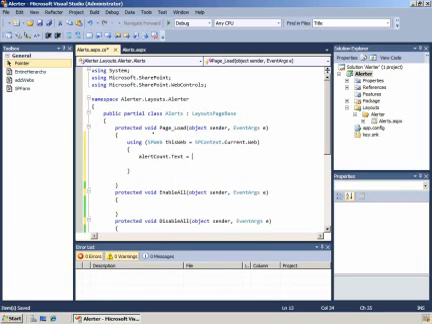
text(this.web)
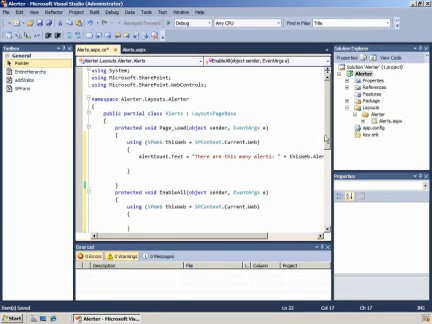
scroll(down, 3)
text(foreach(SP)
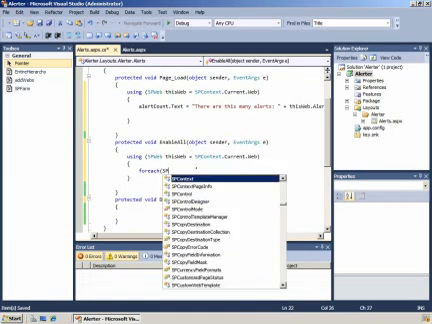
key(Escape)
text(Alert alrt in thisWeb.Alerts)
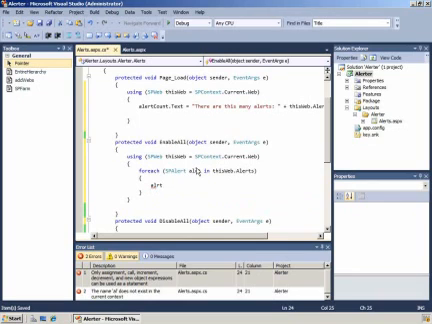
Step: Assign each alert's .Status in both handlers and launch the Alerter page with F5
text(.Status)
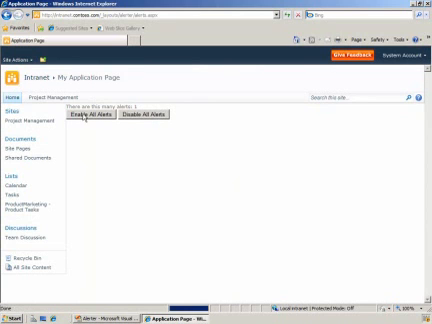
Step: Try a button on the alerts page, then close the browser and return to the code-behind
click(96, 316)
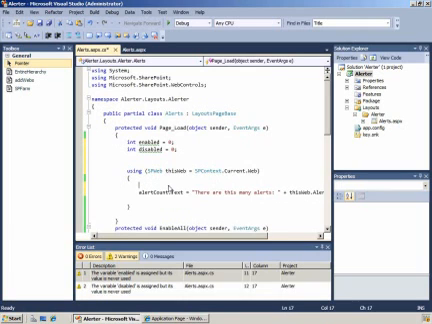
Step: Add a foreach over currentWeb.Alerts in Page_Load that increments enabled and disabled counters by alert.Status
text(foreach (SPAlert alrt in thisWeb.Alerts)
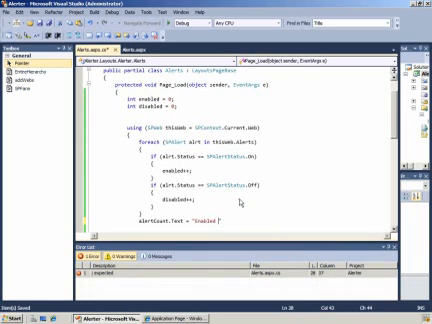
Step: Set the label's Text to "Enabled Alerts: " + enabled.ToString() plus the disabled count
text(Alerts:)
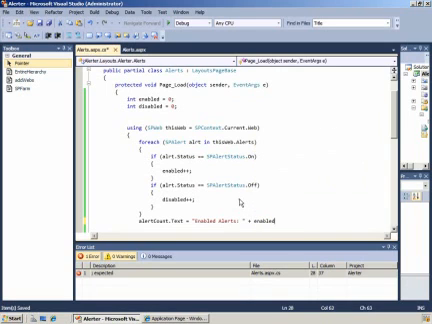
text(.ToString)
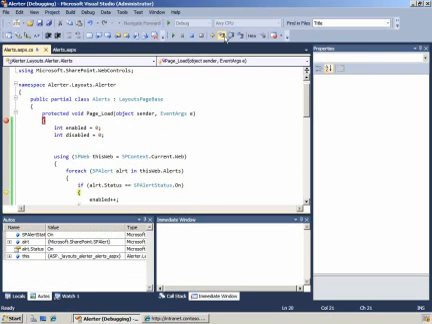
Step: Break on the if (alert.Status ...) line and run under the debugger until it is hit
scroll(down, 3)
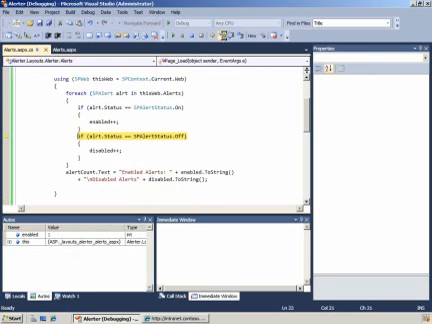